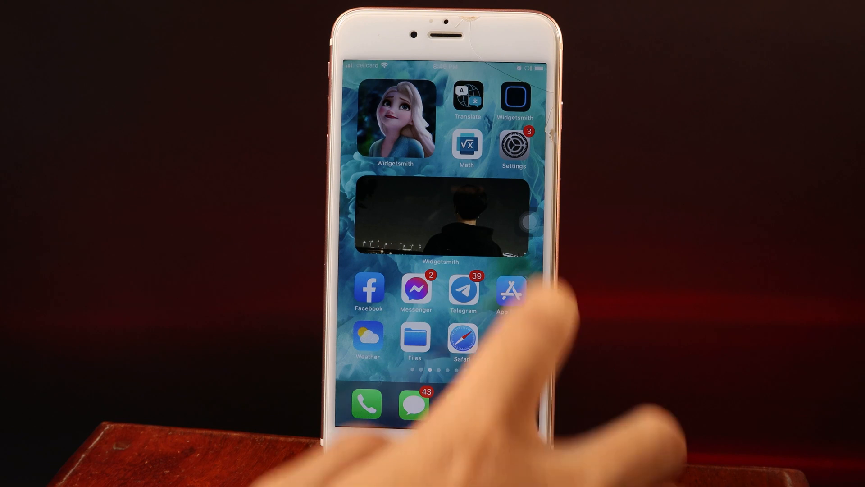
Step: Launch Cydia from the Home Screen to reach its welcome Home page
click(513, 146)
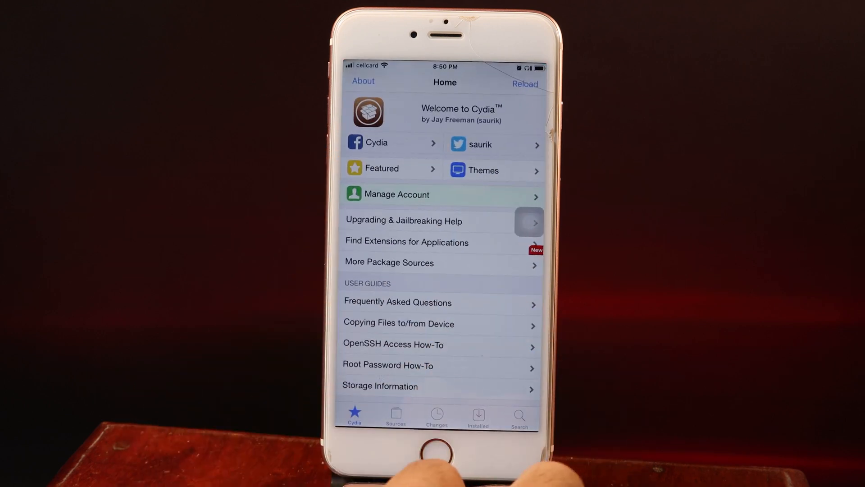
Step: View Cydia's repository list, including BigBoss, Chariz and MYXXdev's Repository
click(395, 415)
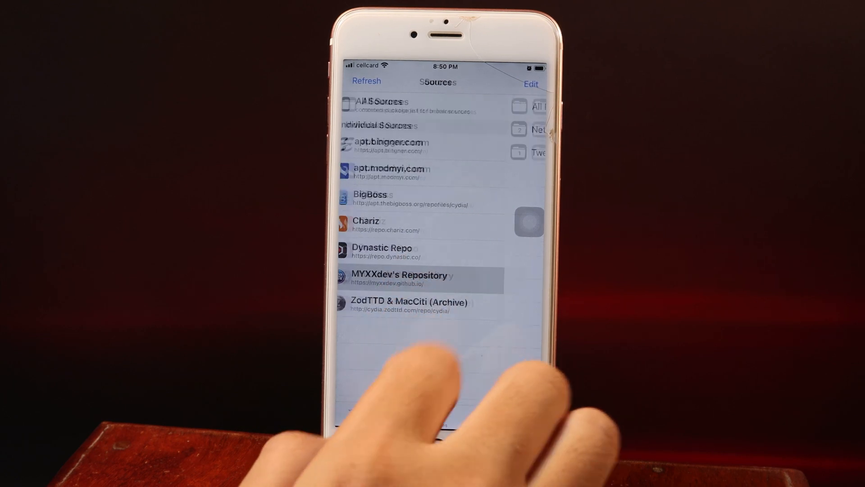
click(400, 280)
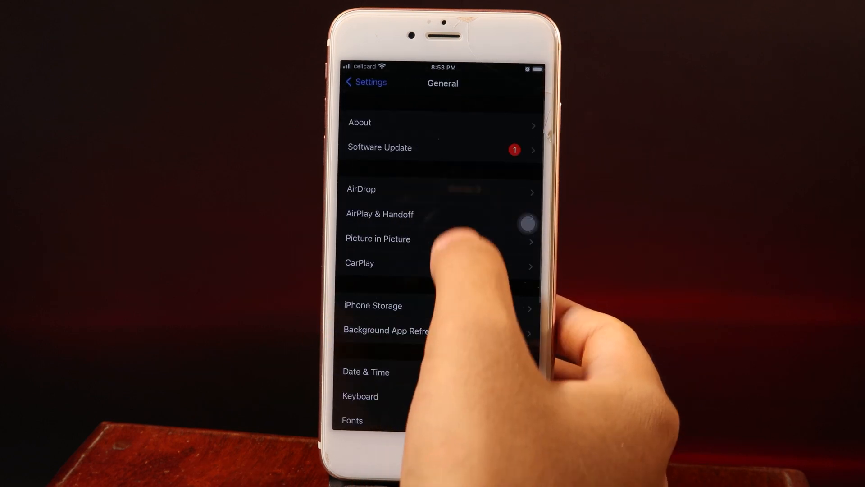
Step: Open unc0ver's Settings to see Load Tweaks on and Disable Auto Updates off
click(379, 147)
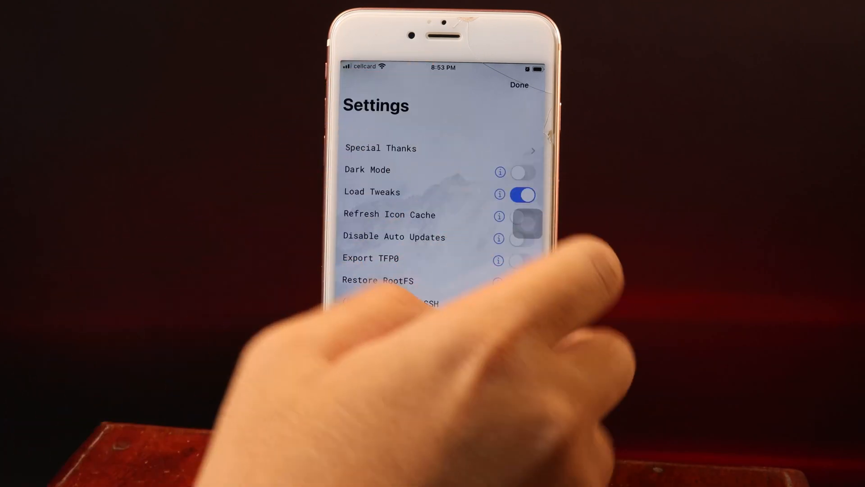
scroll(up, 3)
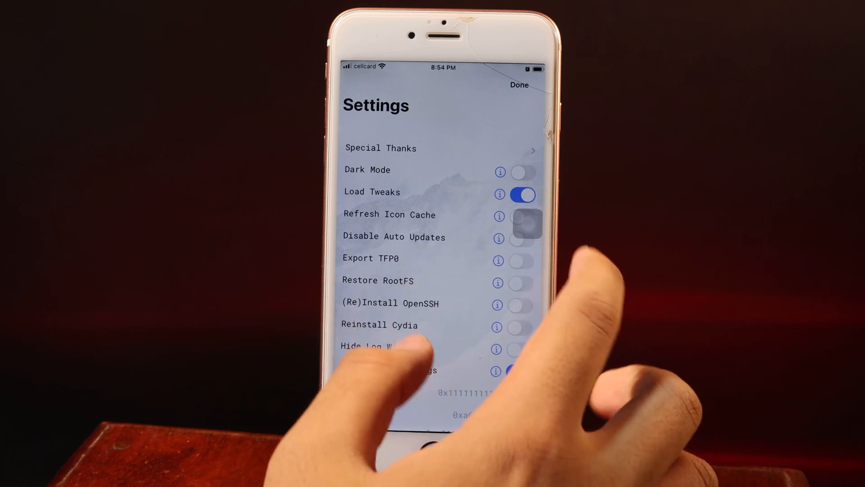
click(519, 84)
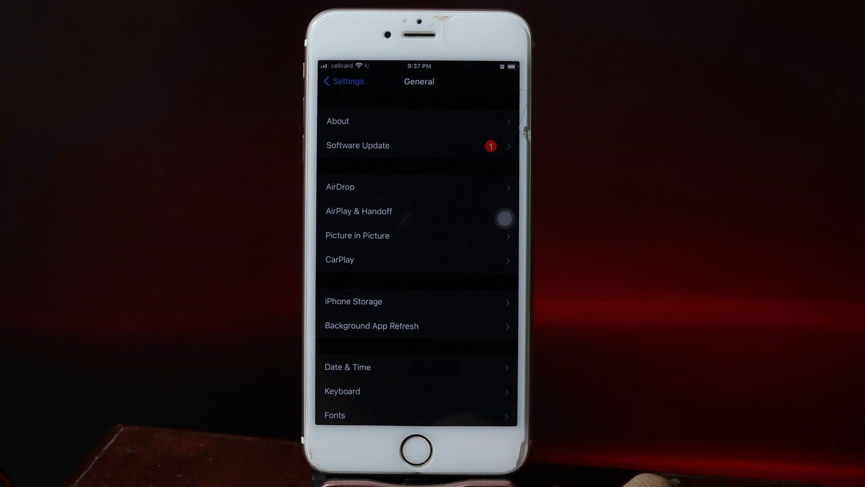
Step: Check the About page: iOS 14.0, iPhone 6s Plus, 32 GB capacity, 3.12 GB available
click(337, 120)
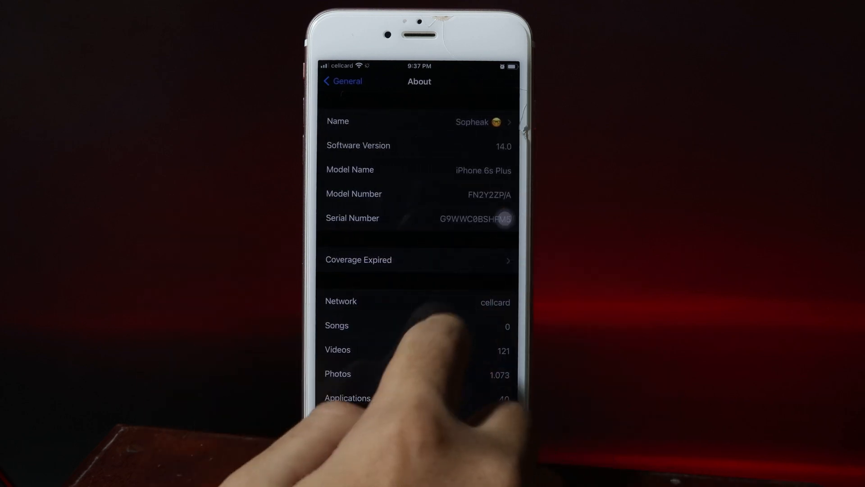
scroll(up, 3)
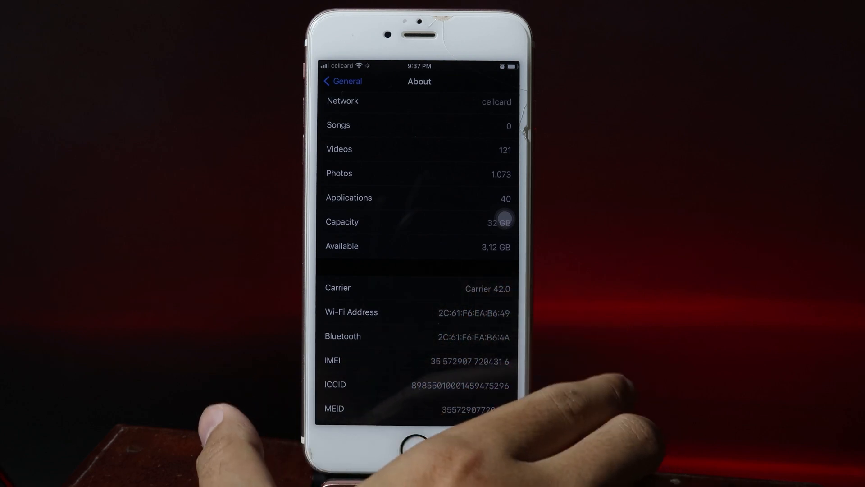
scroll(down, 3)
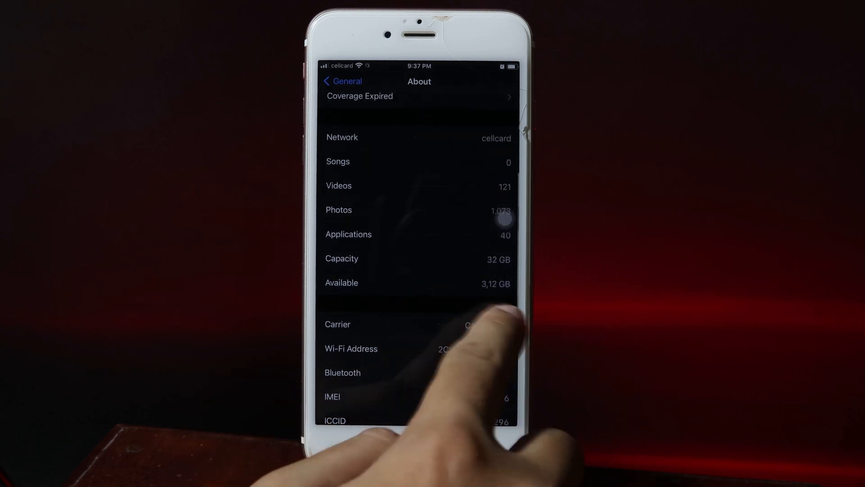